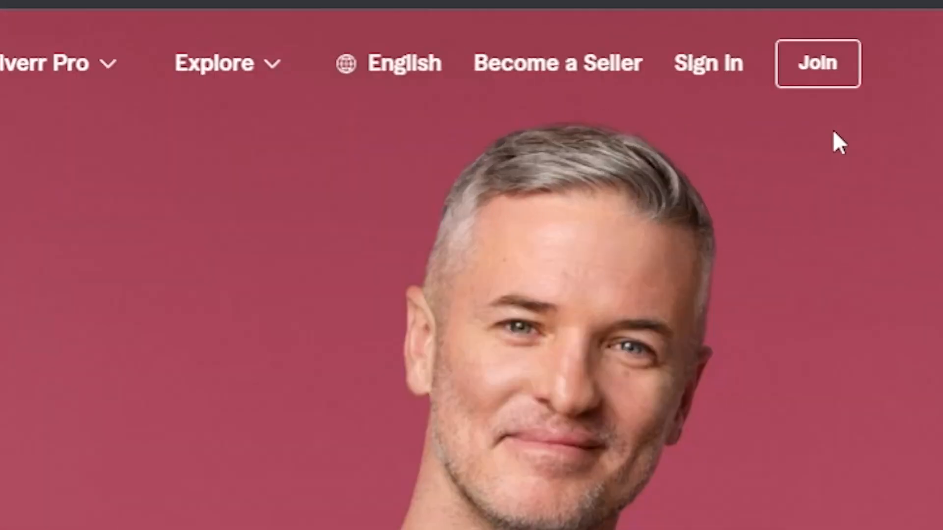
Begin a new Fiverr account via Join and Continue with email, starting the email field
left_click(815, 64)
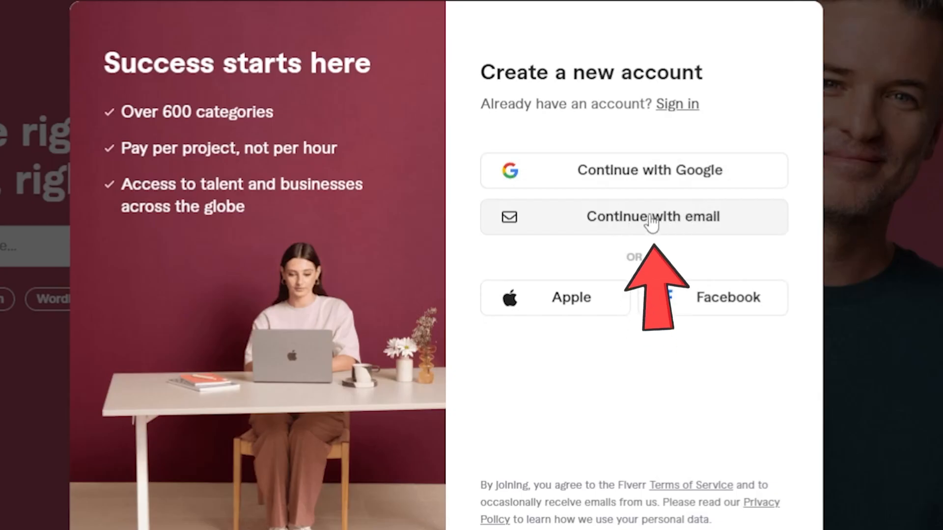
left_click(634, 216)
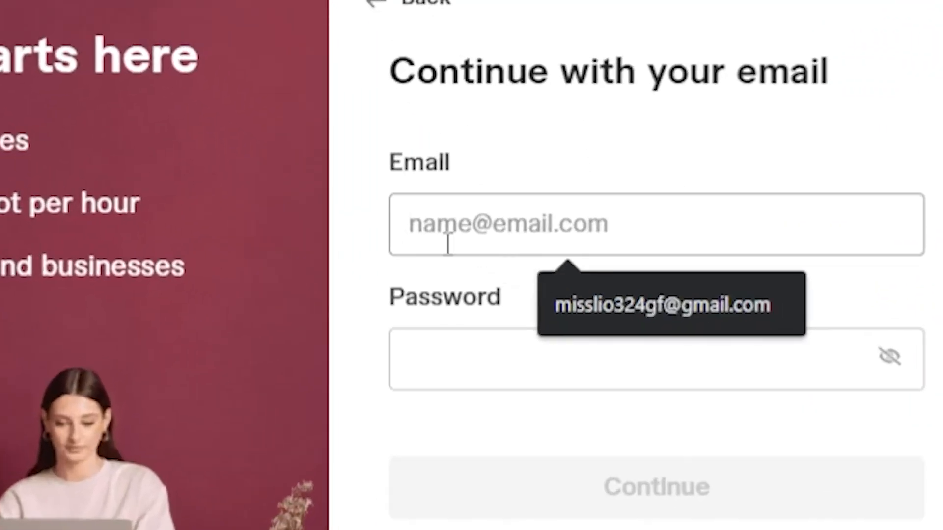
left_click(660, 305)
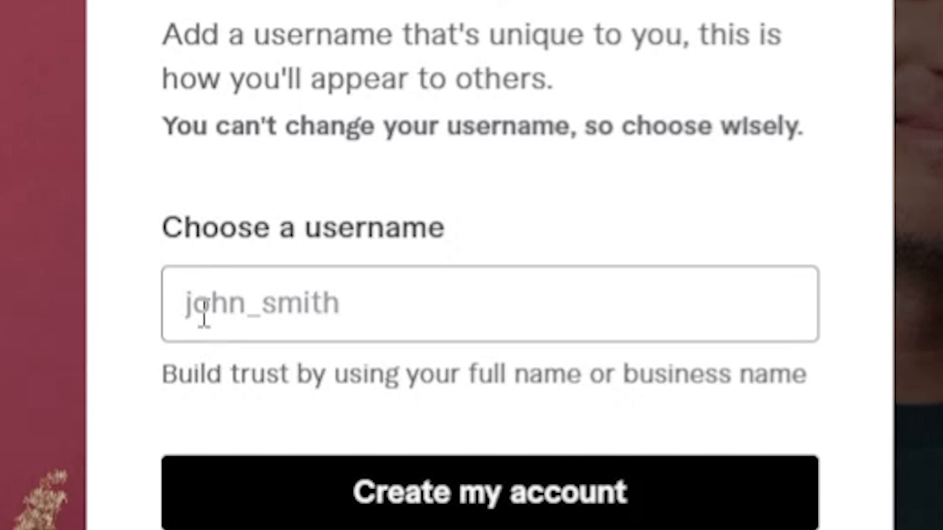
type("Angel_max07")
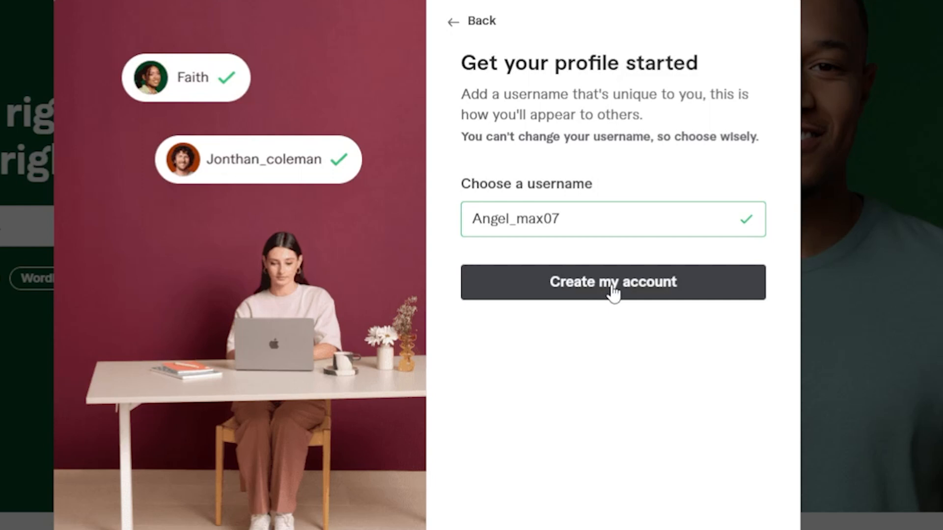
left_click(612, 282)
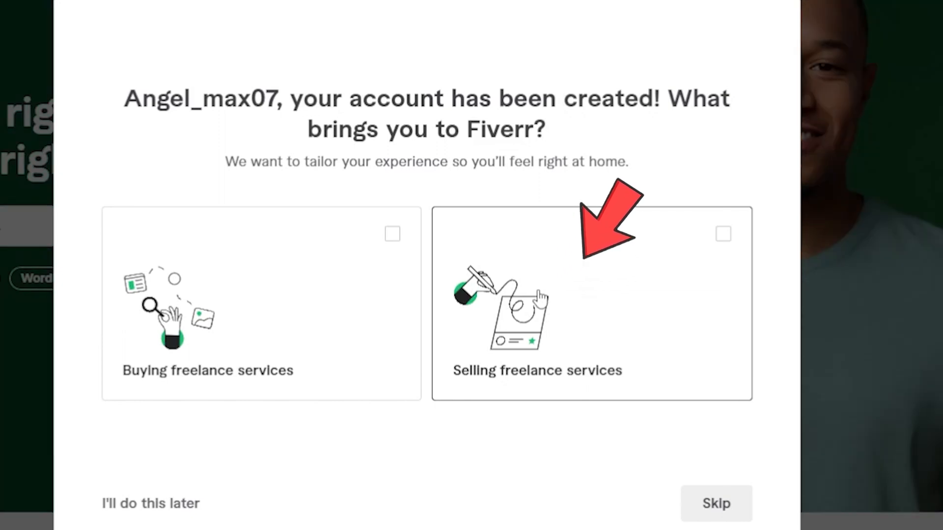
Choose Selling freelance services as a Solo freelancer and reach the almost-there overview
left_click(591, 303)
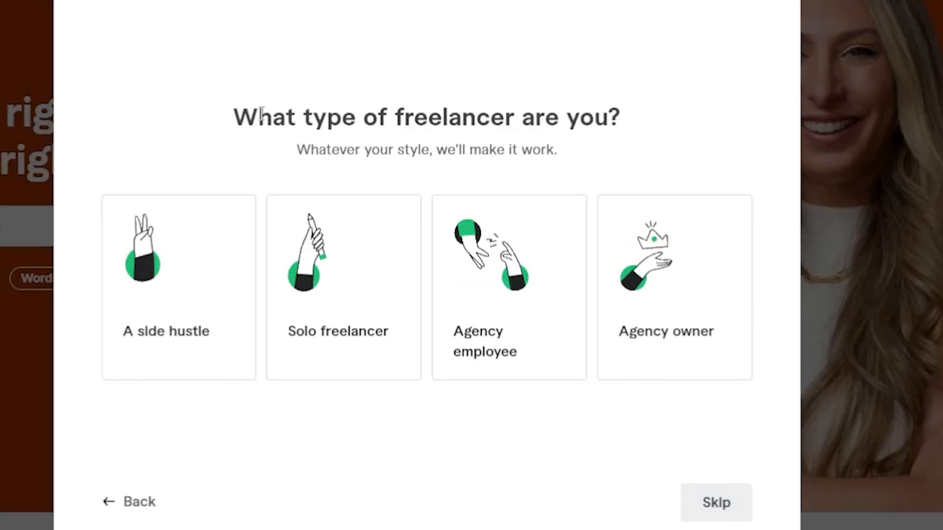
triple_click(425, 117)
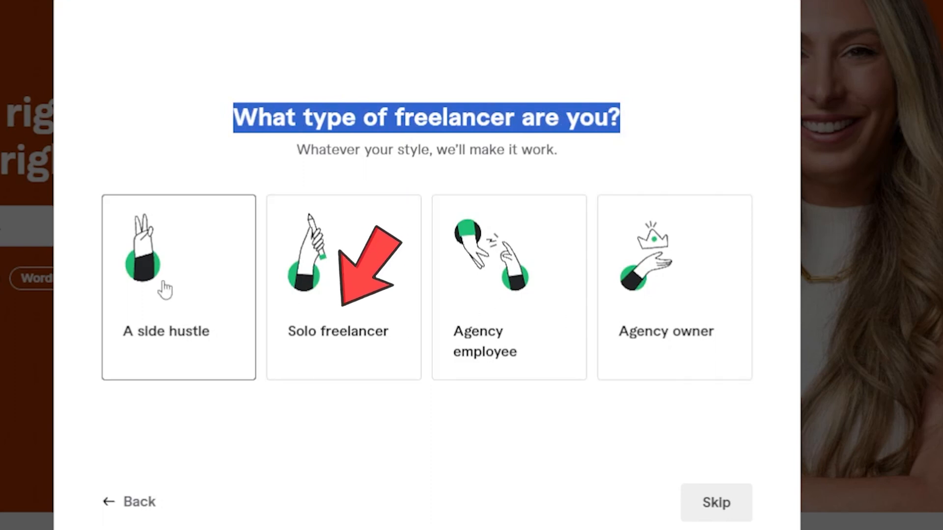
left_click(344, 286)
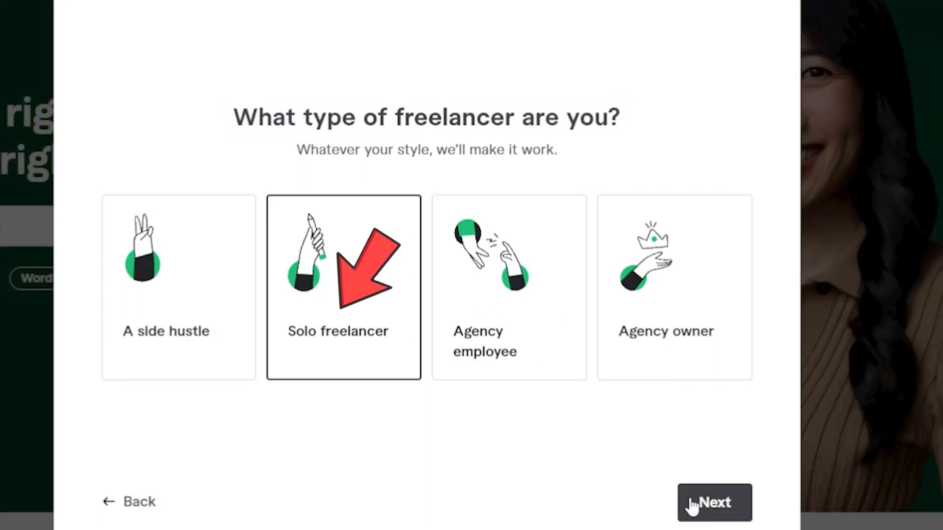
left_click(714, 502)
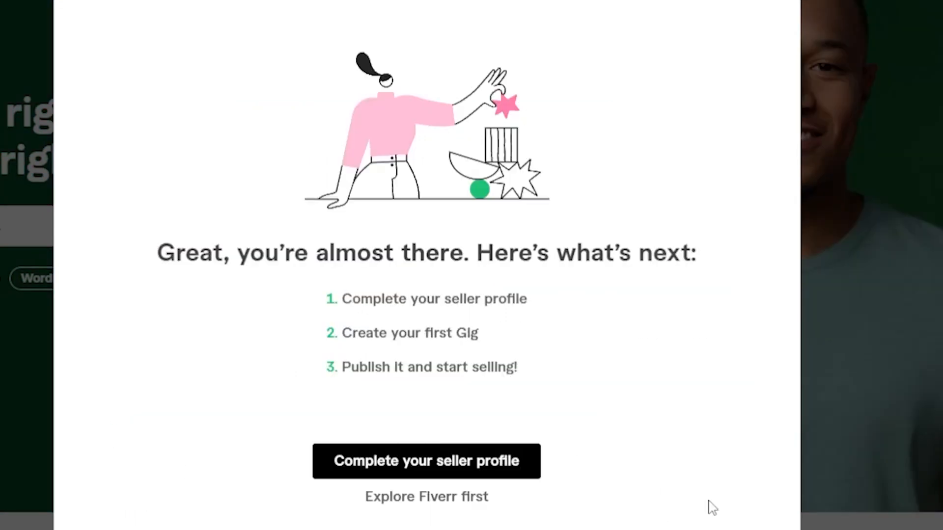
triple_click(425, 252)
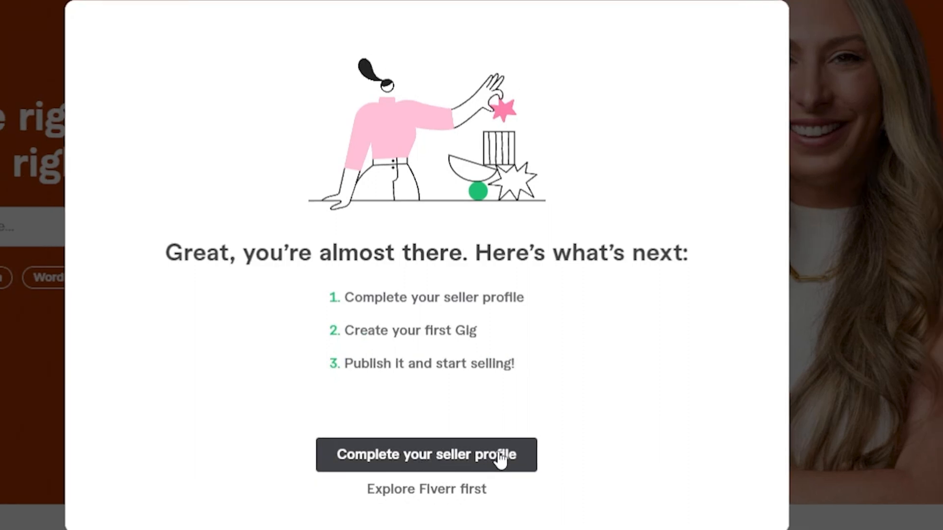
Start completing the seller profile and play the onboarding video, skipping ahead in it
left_click(425, 455)
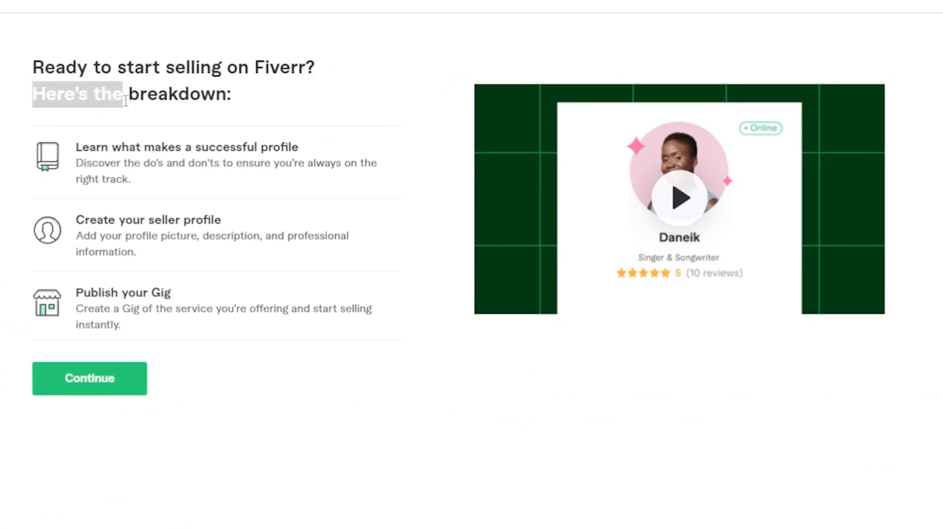
left_click(678, 198)
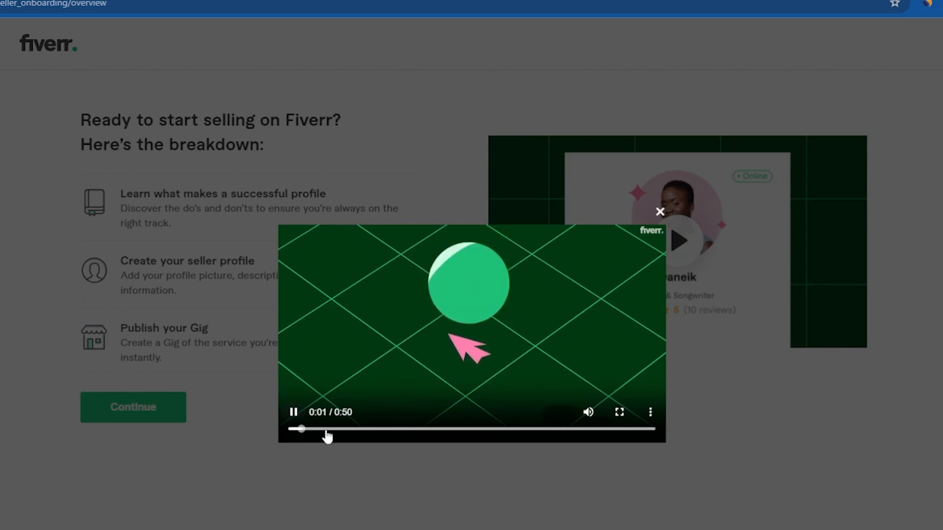
left_click_drag(295, 429, 465, 430)
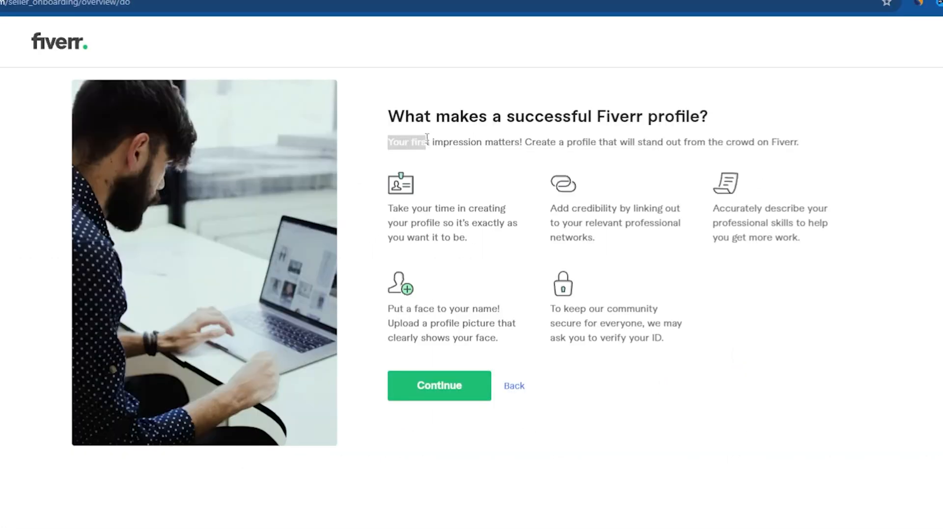
Read the successful-profile tips and continue to the things-to-avoid page
left_click_drag(389, 142, 799, 142)
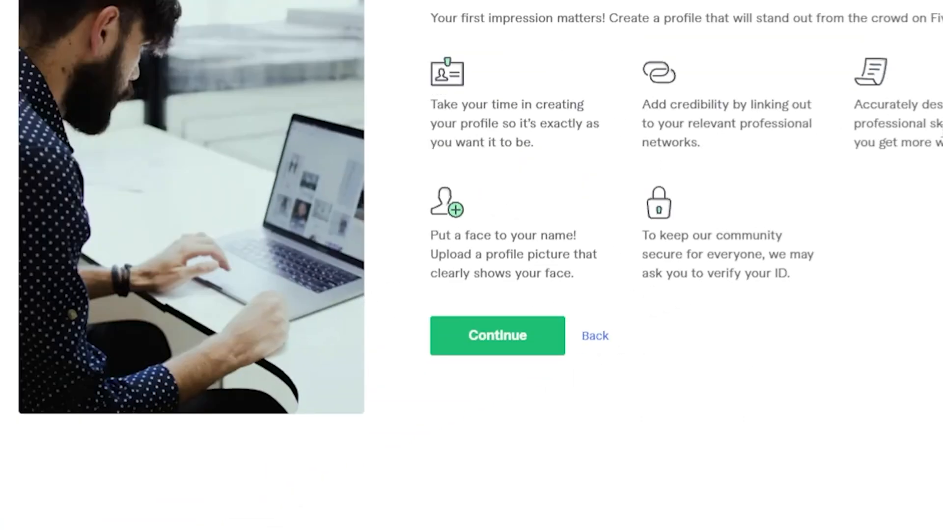
left_click(497, 335)
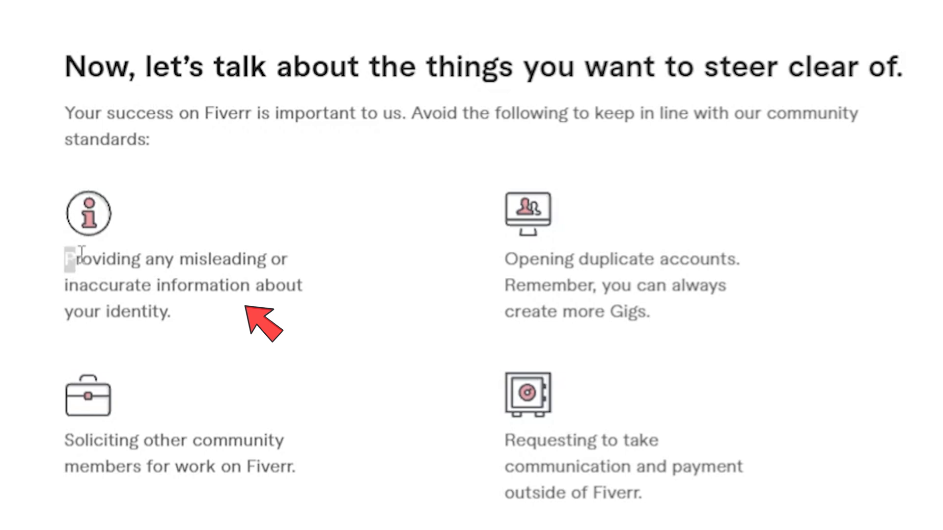
Finish the don'ts guidance and continue to the personal info form
left_click_drag(66, 259, 301, 286)
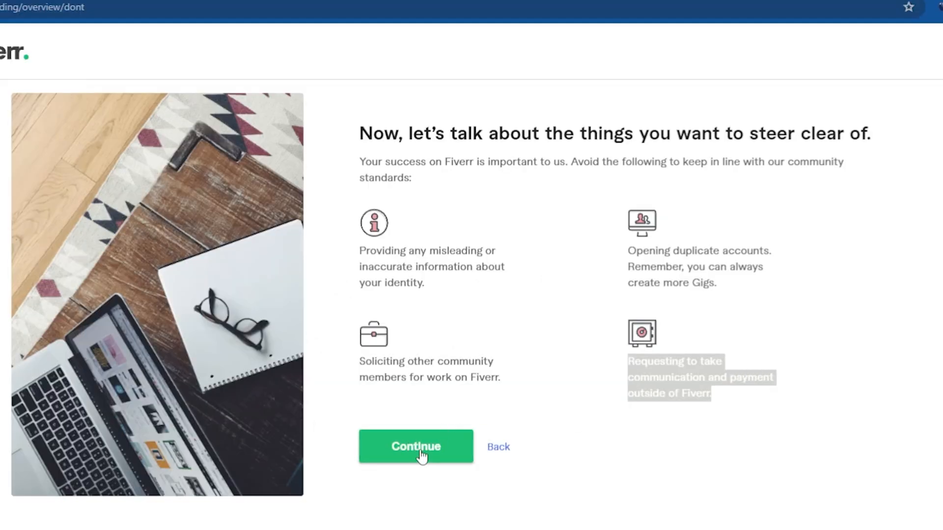
left_click(415, 446)
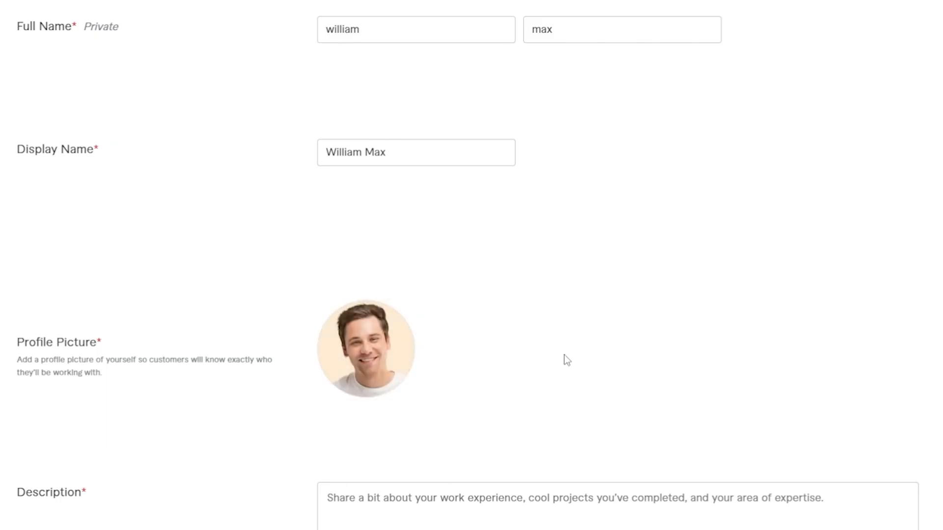
Write a video-editing description ending 'fostering a collaborative and succes...' and start entering English as a language
scroll("down", 3)
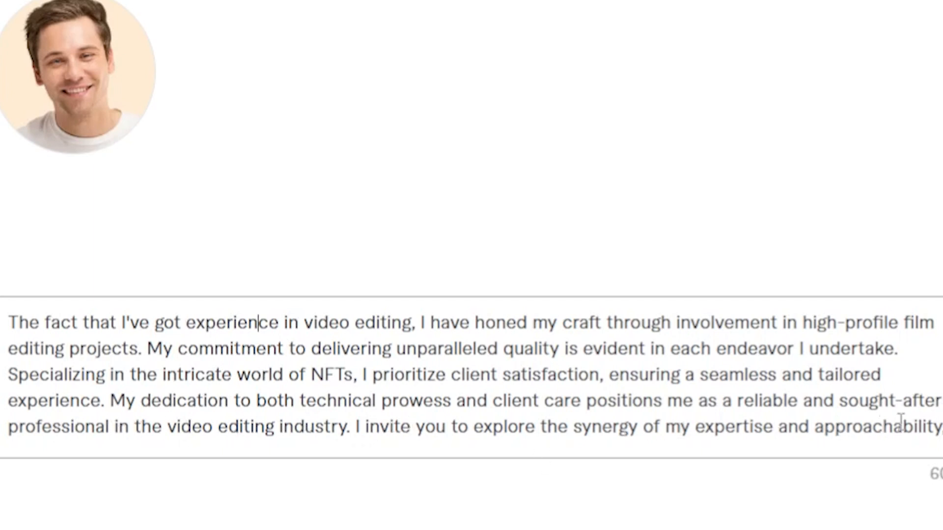
type("fostering a collaborative and succes")
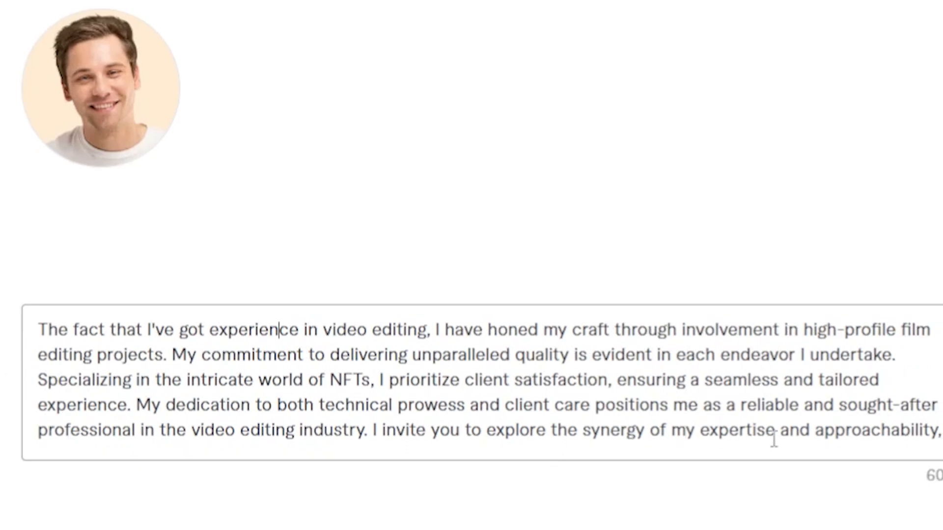
type("fostering a collaborative and succes")
type("eng")
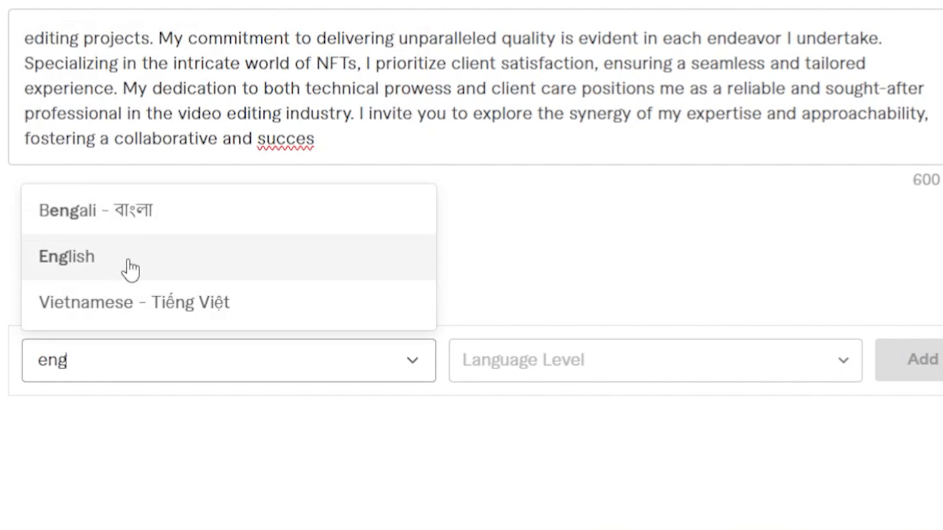
Add English at Native/Bilingual level and continue to the professional info step
left_click(66, 256)
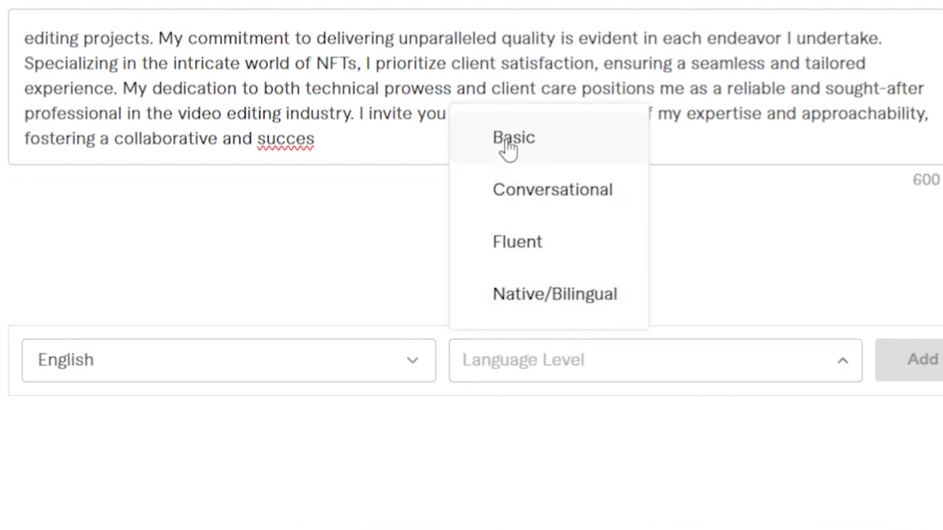
mouse_move(554, 294)
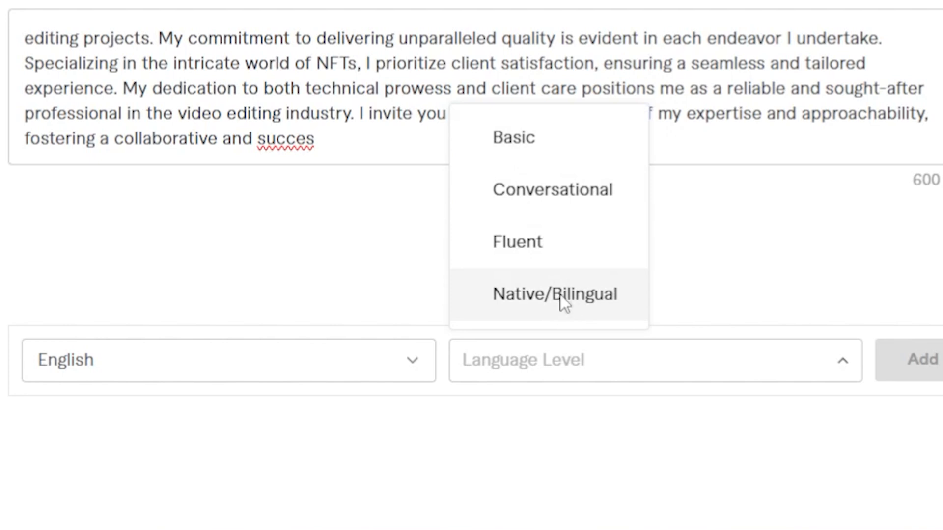
left_click(554, 294)
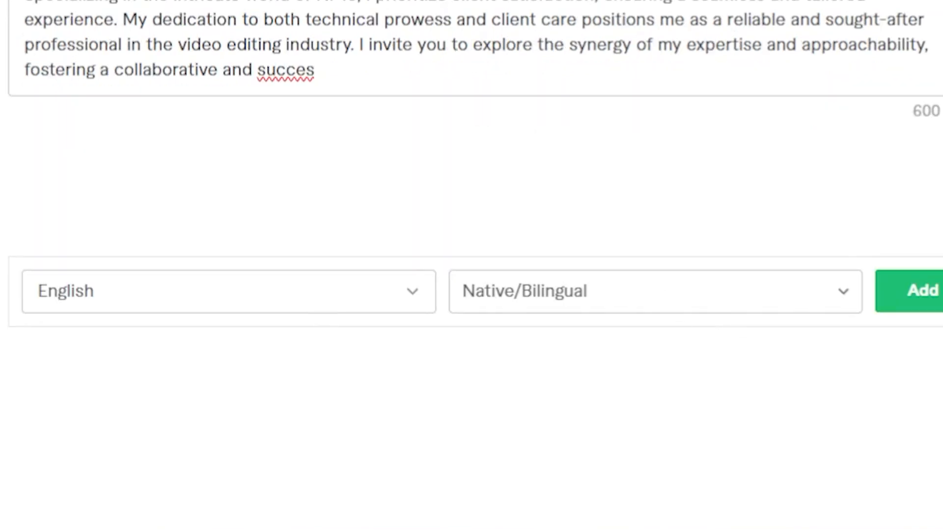
left_click(917, 290)
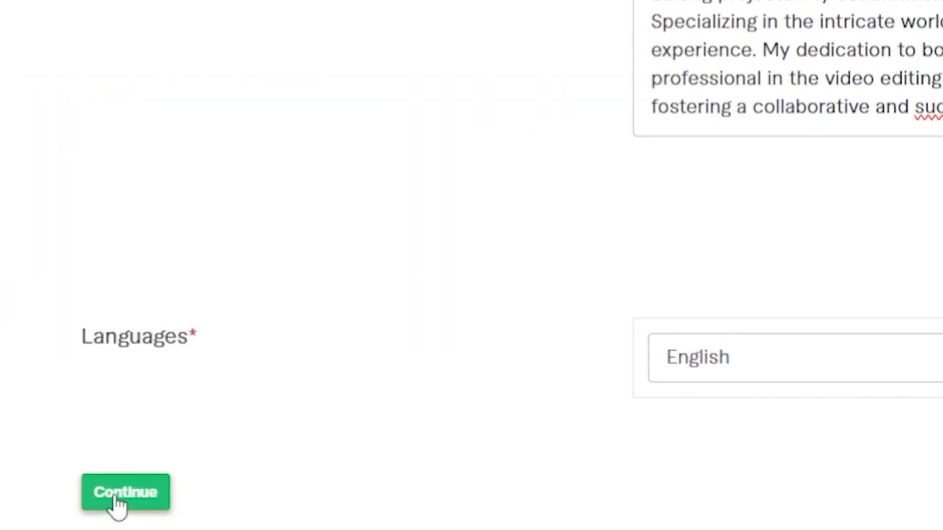
left_click(124, 493)
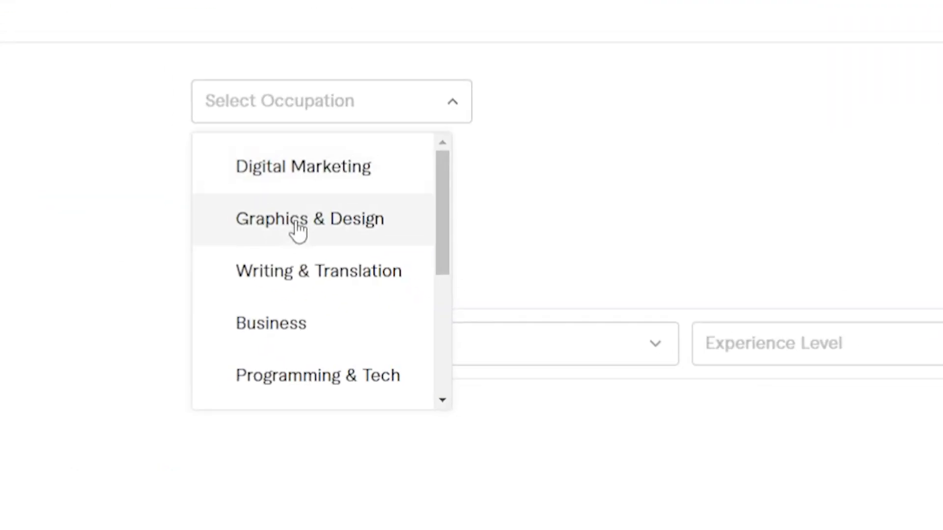
Set the occupation to Graphics & Design from 2022 with Logo Design and Illustration checked
left_click(309, 218)
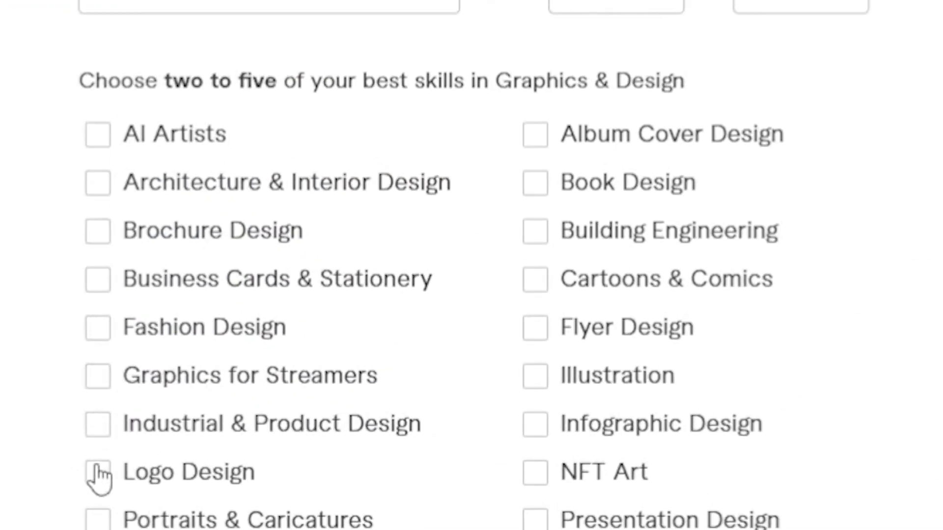
left_click(98, 472)
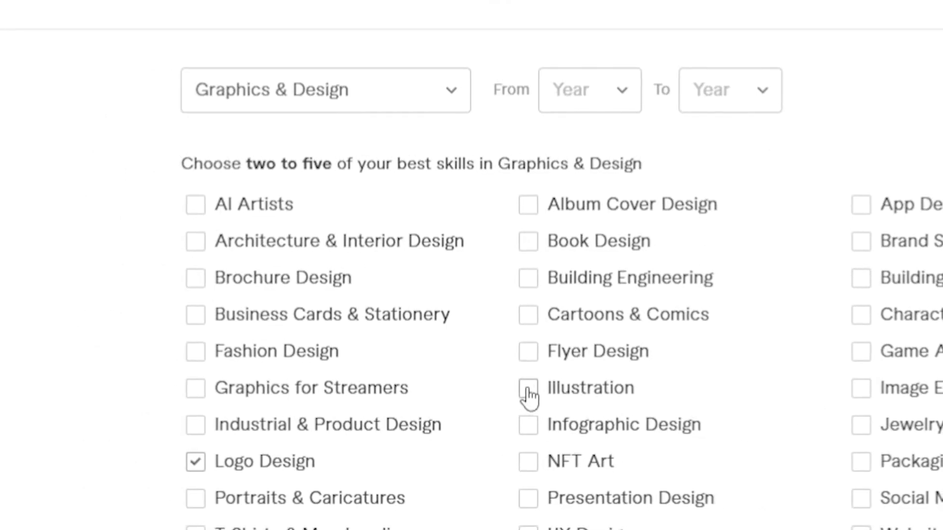
left_click(528, 388)
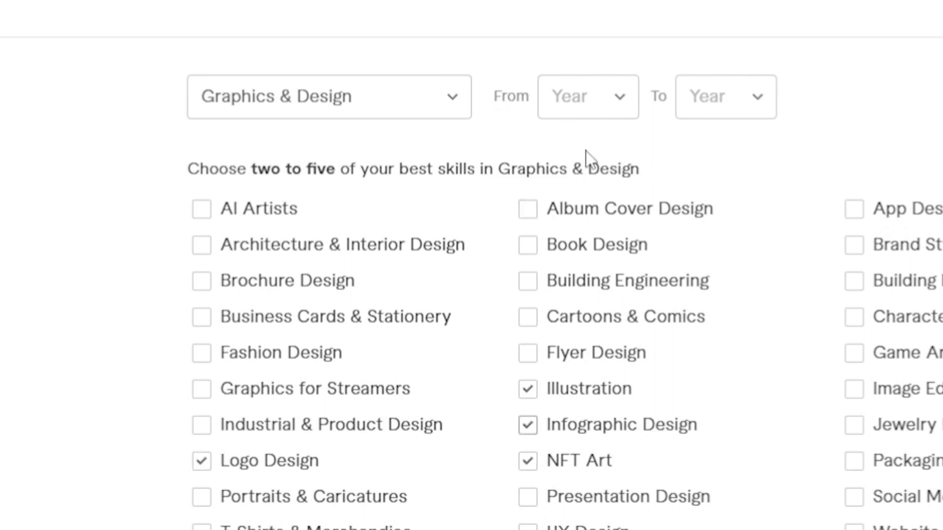
left_click(587, 96)
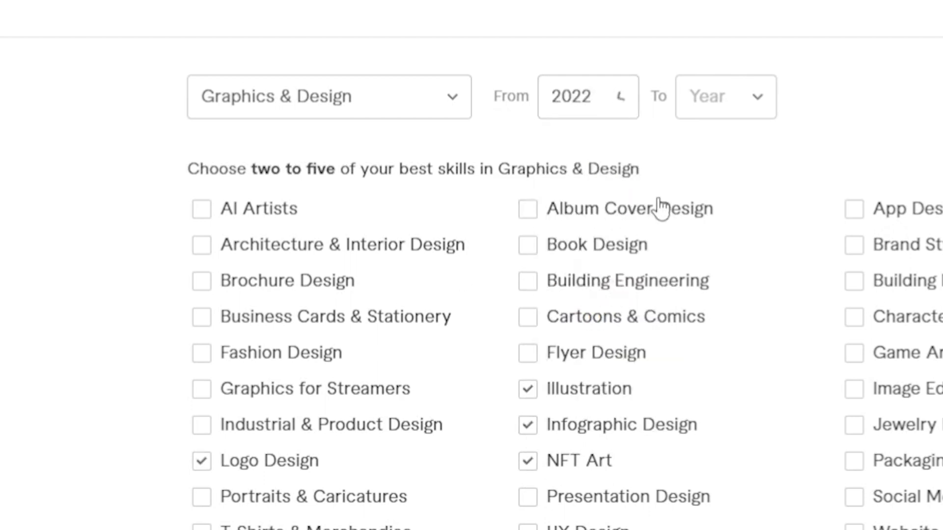
left_click(724, 97)
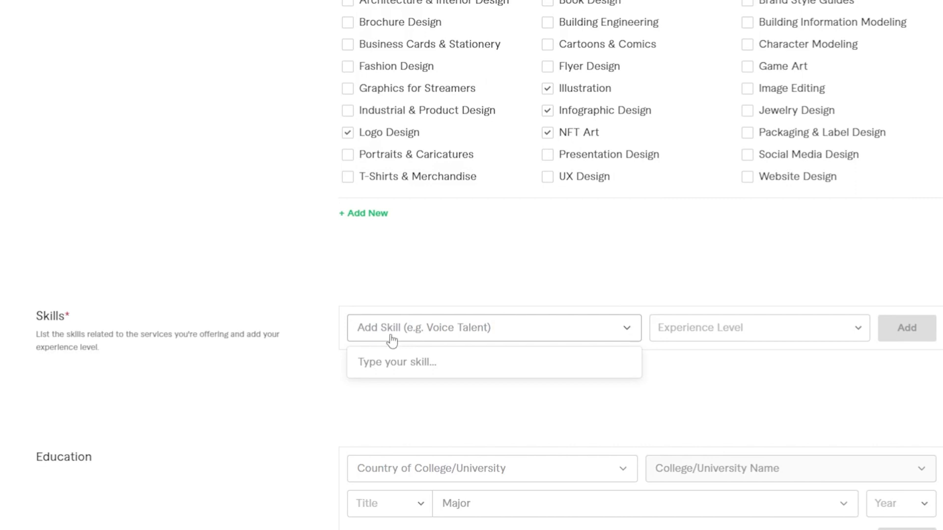
Add Adobe Premiere Pro as a skill at Expert experience level
left_click(759, 328)
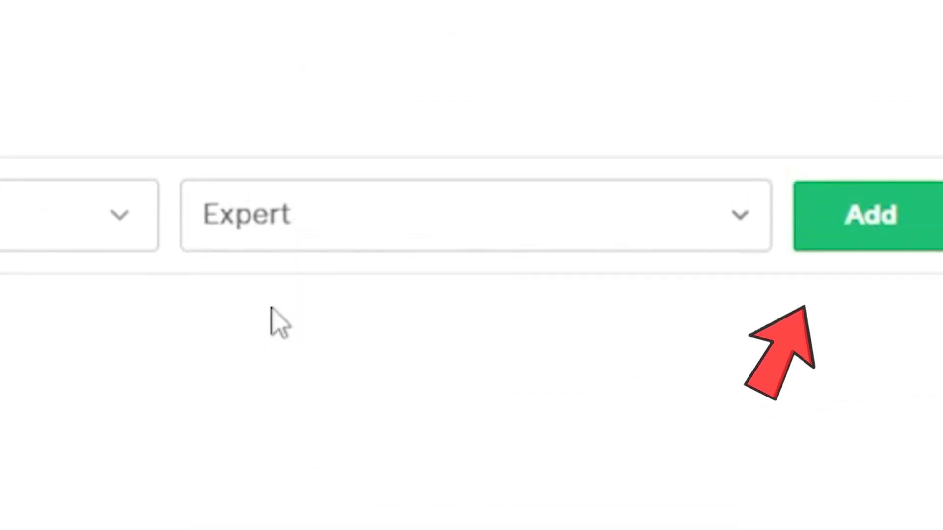
left_click(868, 215)
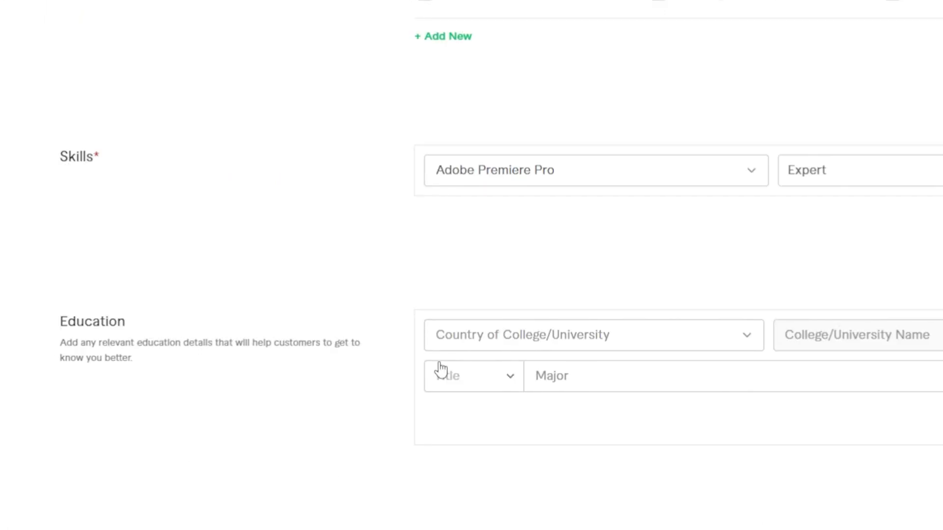
Fill in education as India, University of Burdwan, M.A. in master of accounting
type("in")
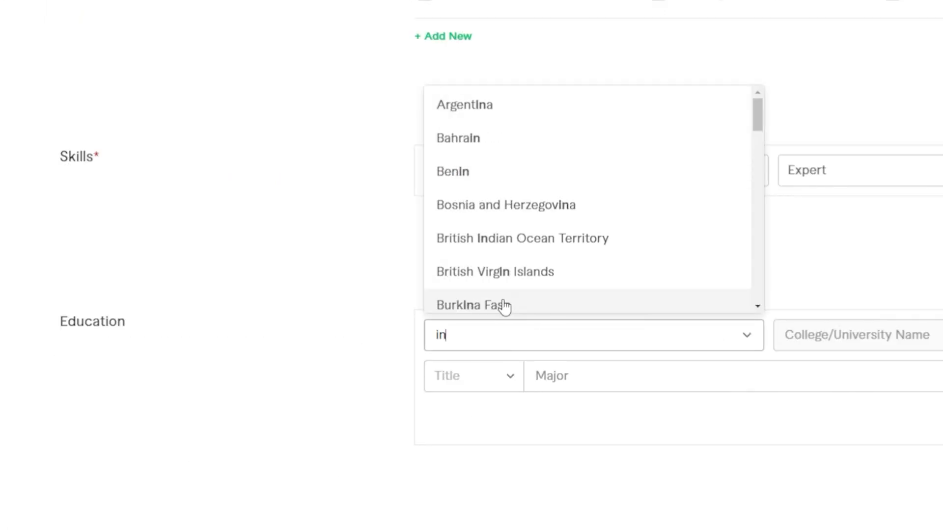
type("dia")
left_click(858, 335)
type("BURDWA")
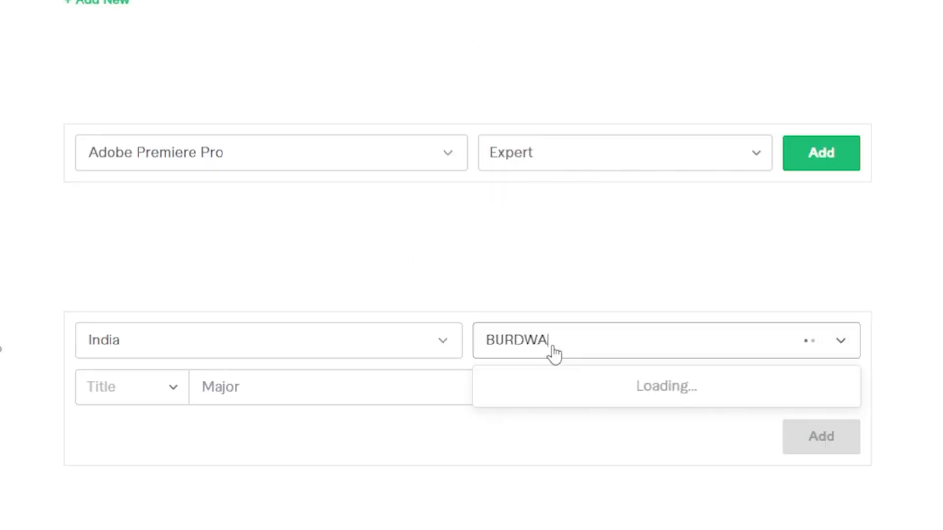
type("N")
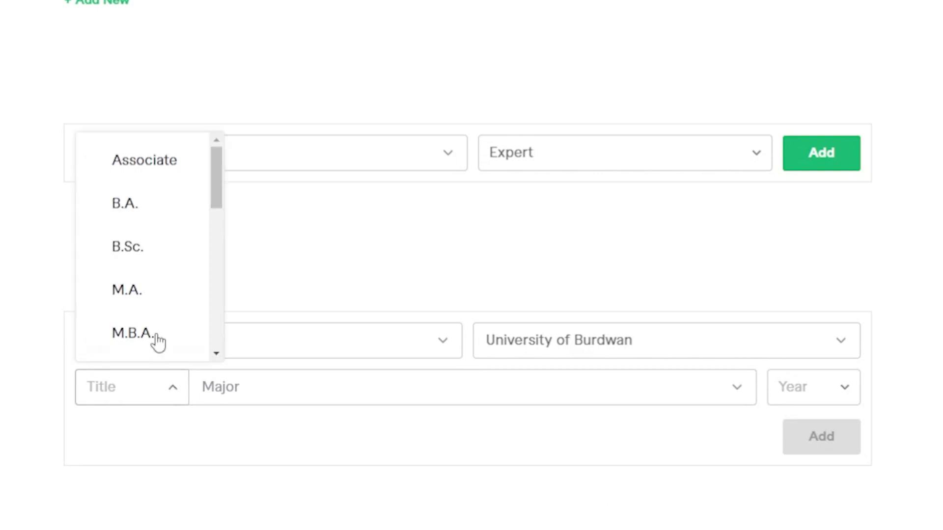
left_click(126, 288)
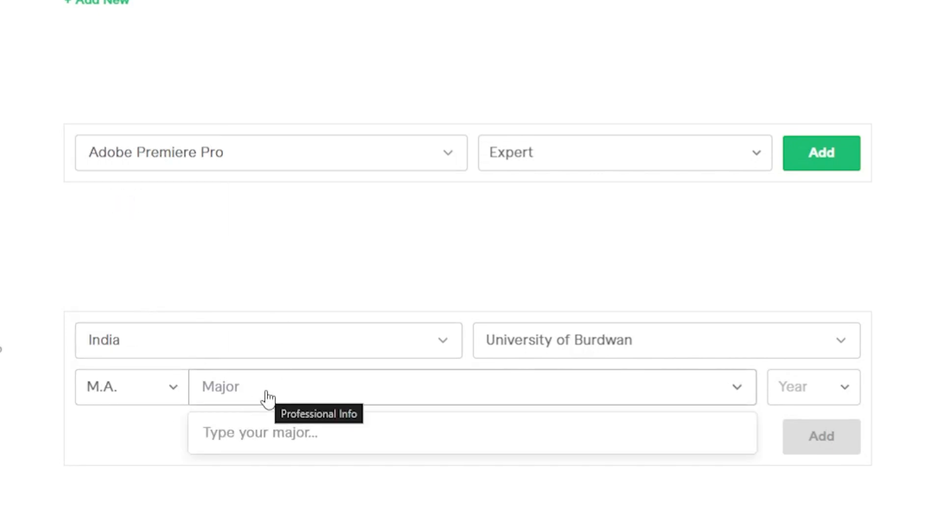
type("Mas")
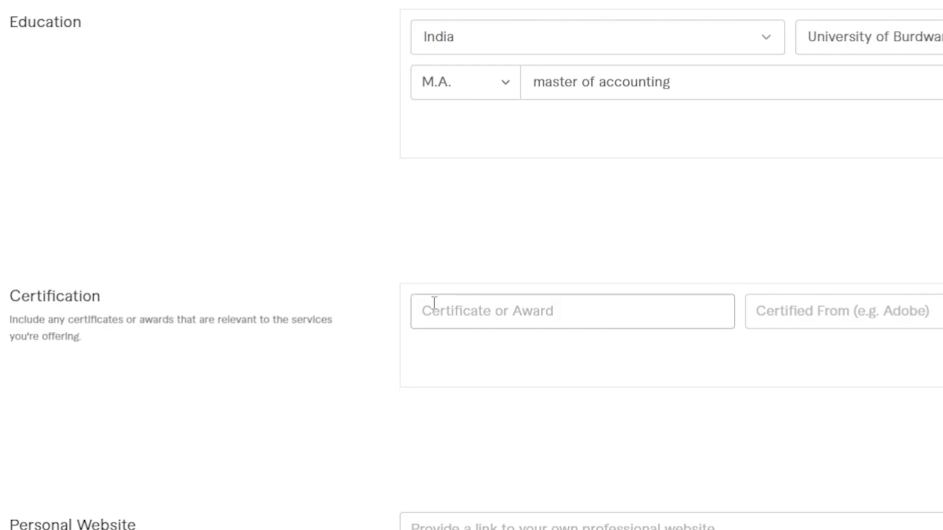
scroll("down", 3)
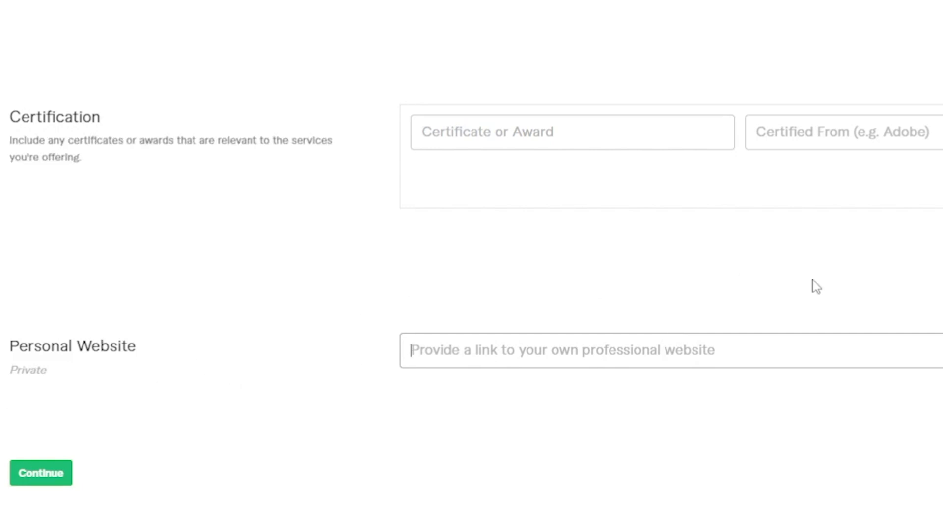
type("https://jstergamer.co.in/")
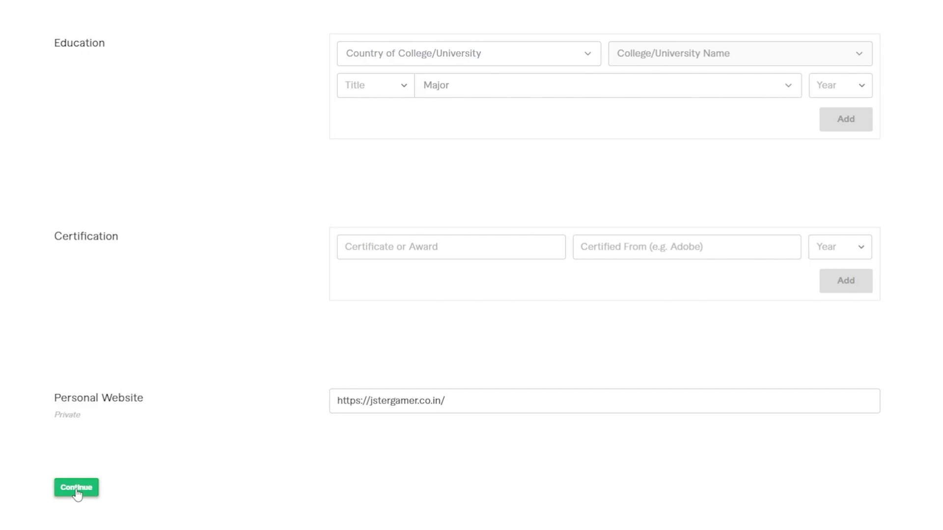
left_click(75, 488)
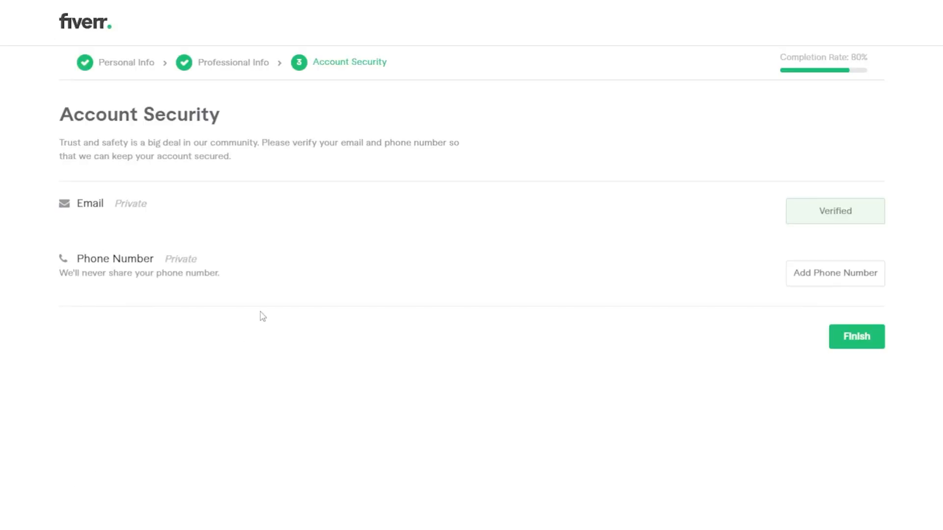
scroll("up", 3)
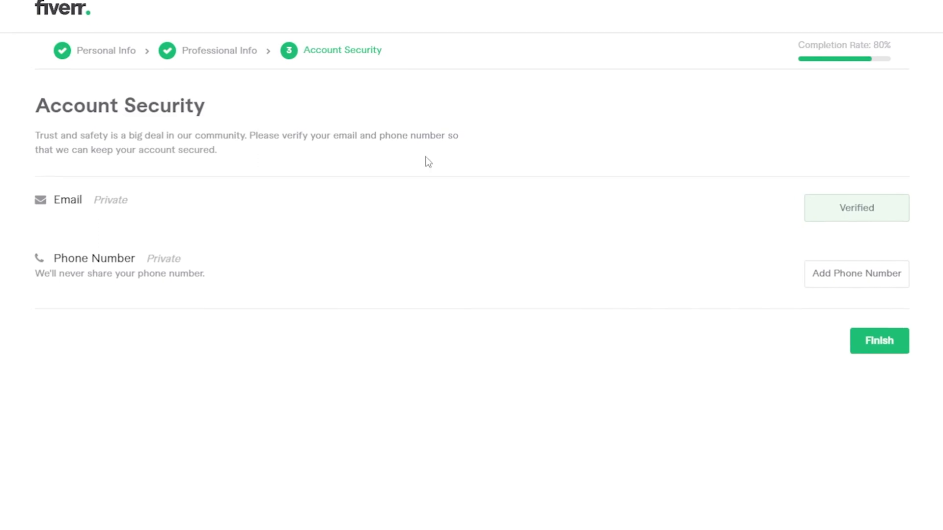
scroll("down", 3)
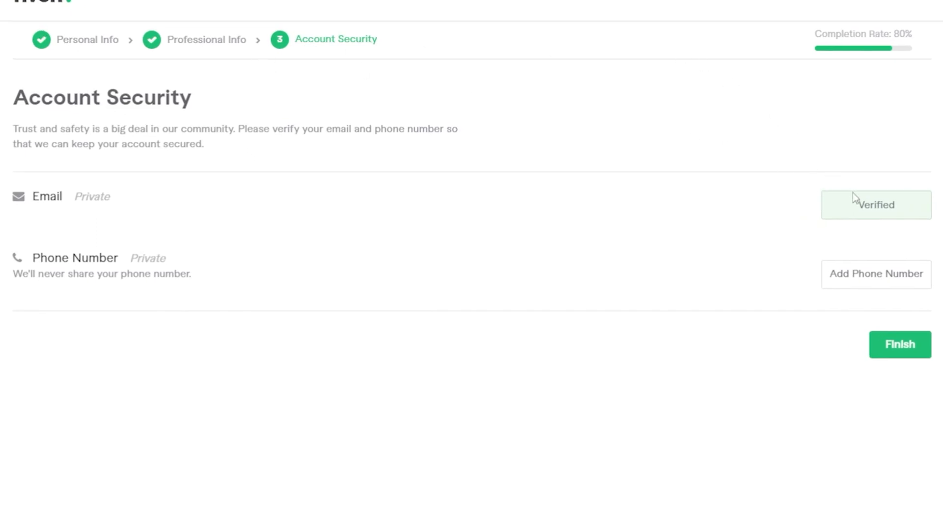
mouse_move(875, 283)
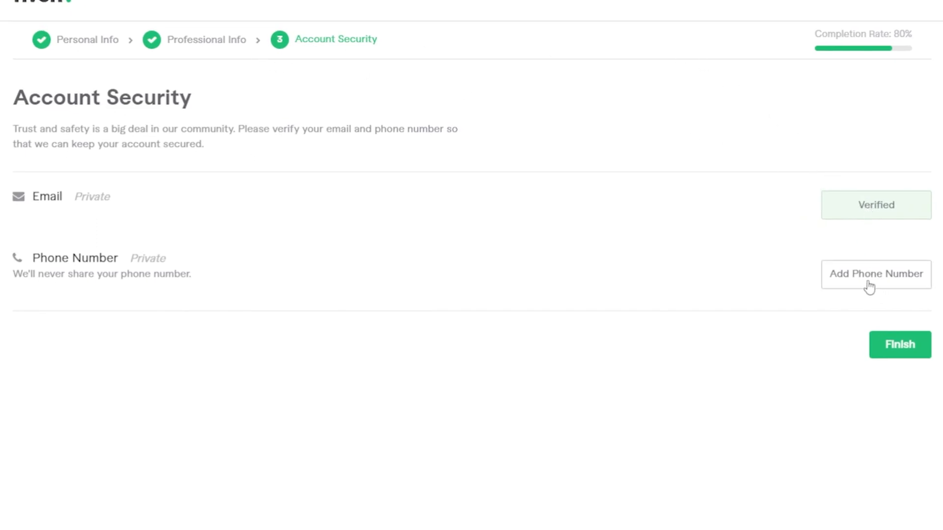
left_click(875, 274)
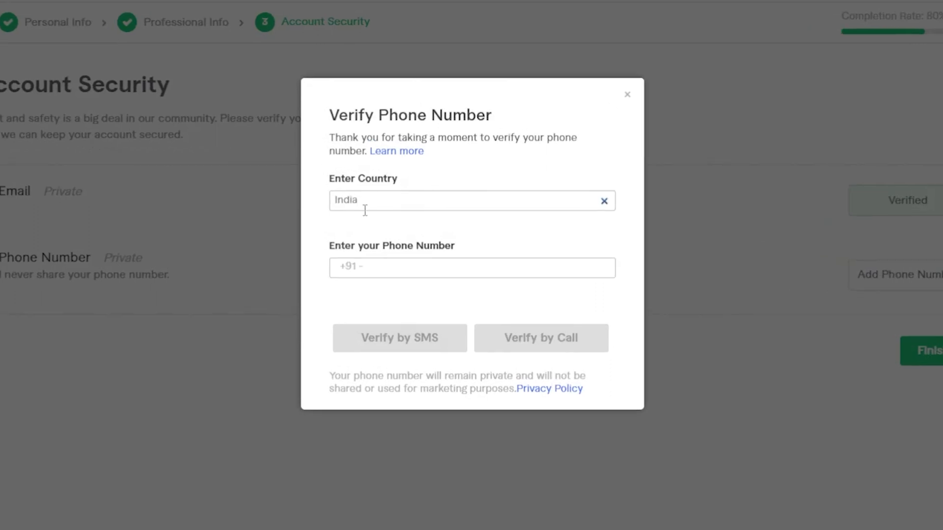
left_click(627, 95)
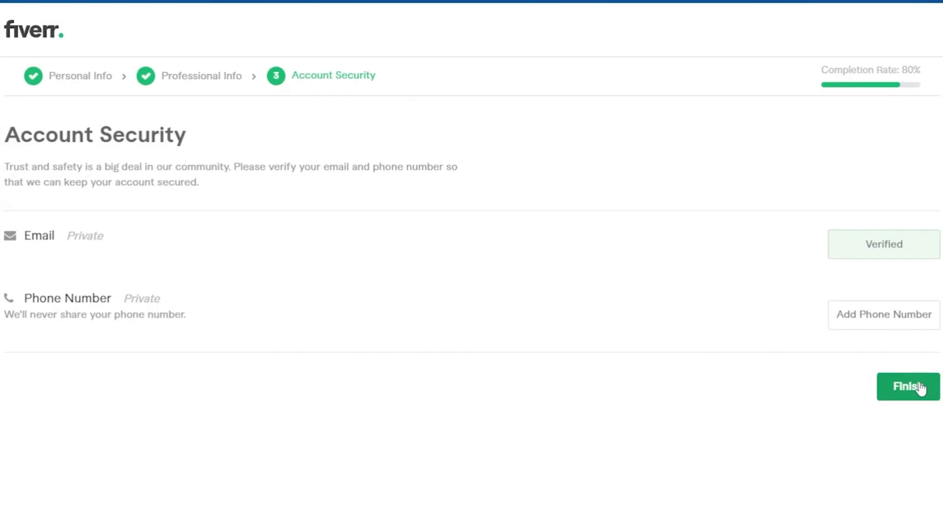
Finish Account Security so the 'Your seller profile is all set!' confirmation appears, highlighting its message
left_click(907, 386)
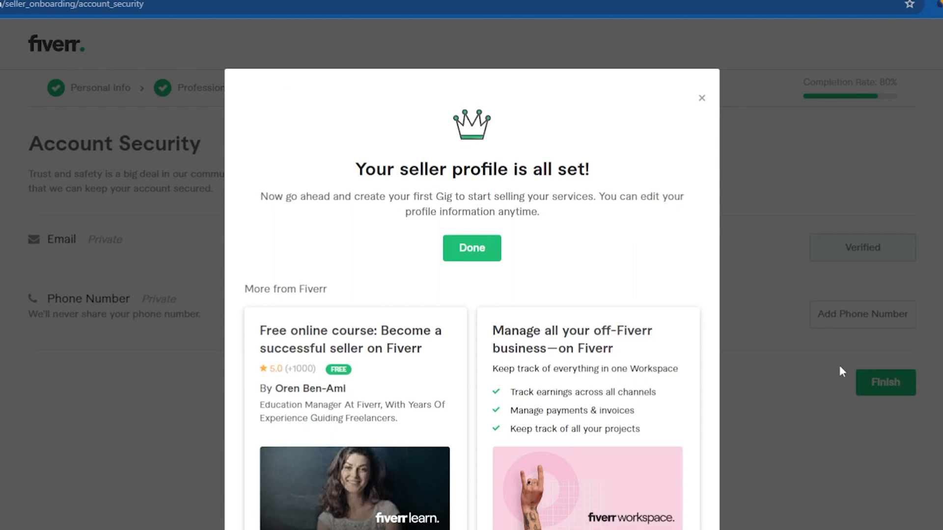
mouse_move(280, 188)
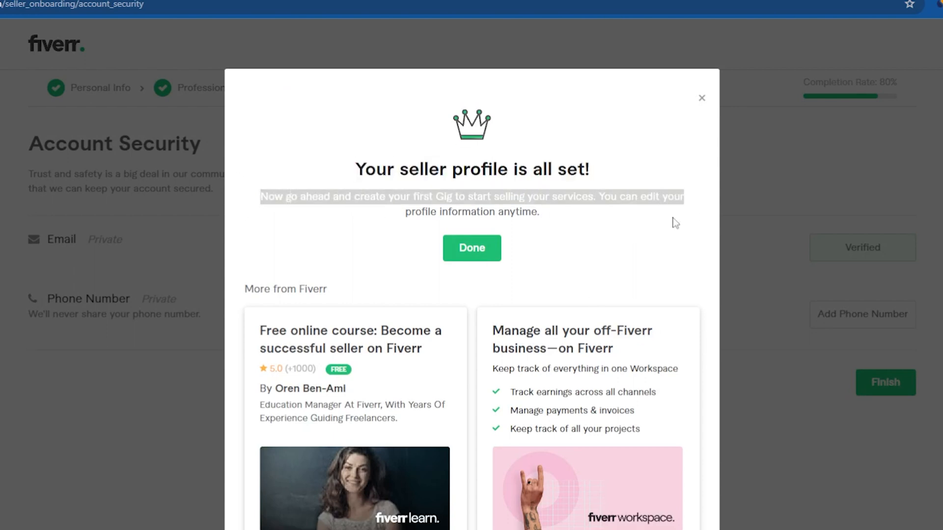
left_click(471, 247)
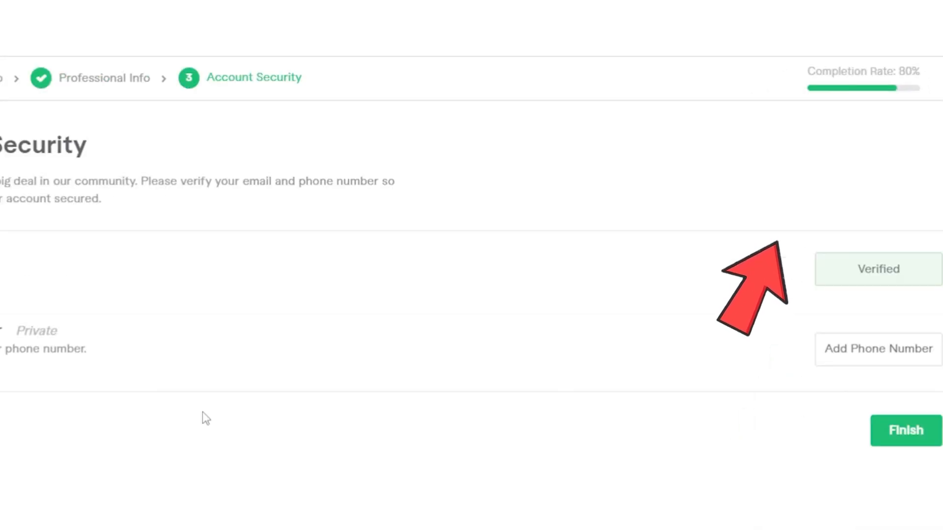
left_click(904, 430)
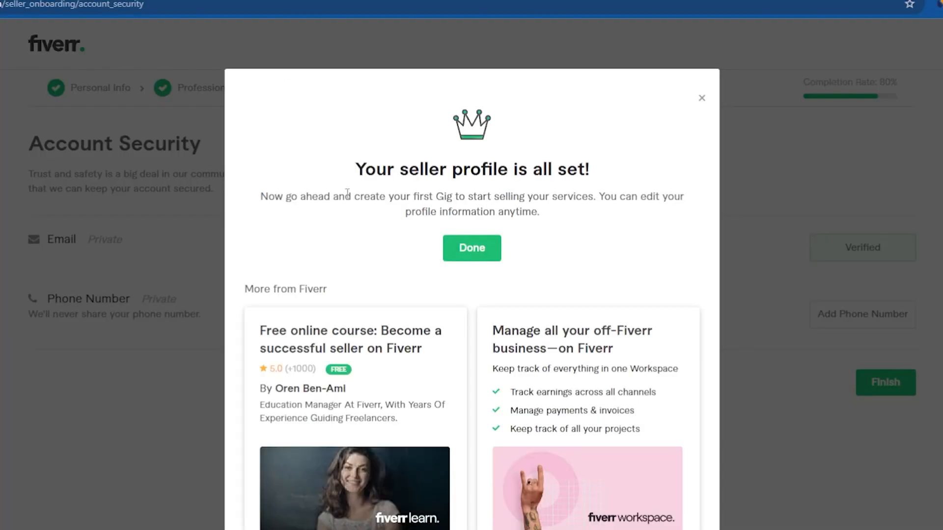
left_click_drag(261, 196, 683, 196)
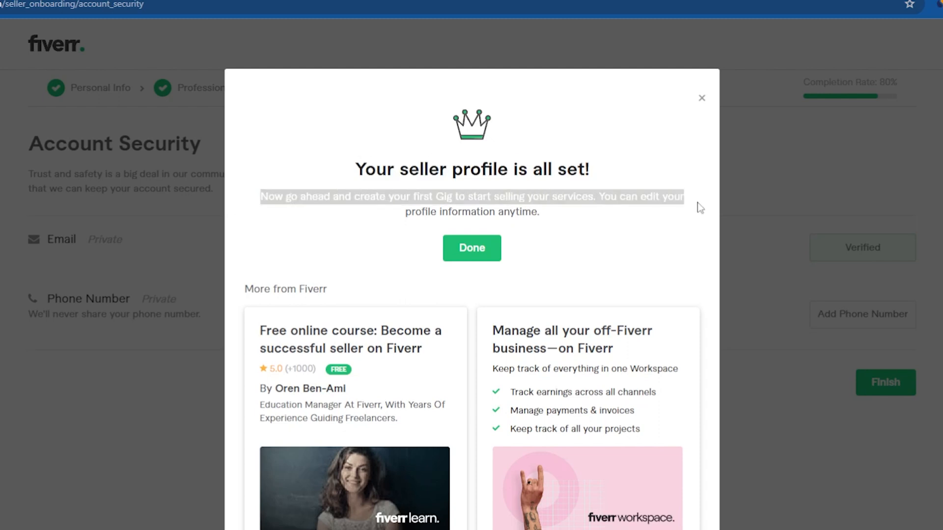
left_click(472, 247)
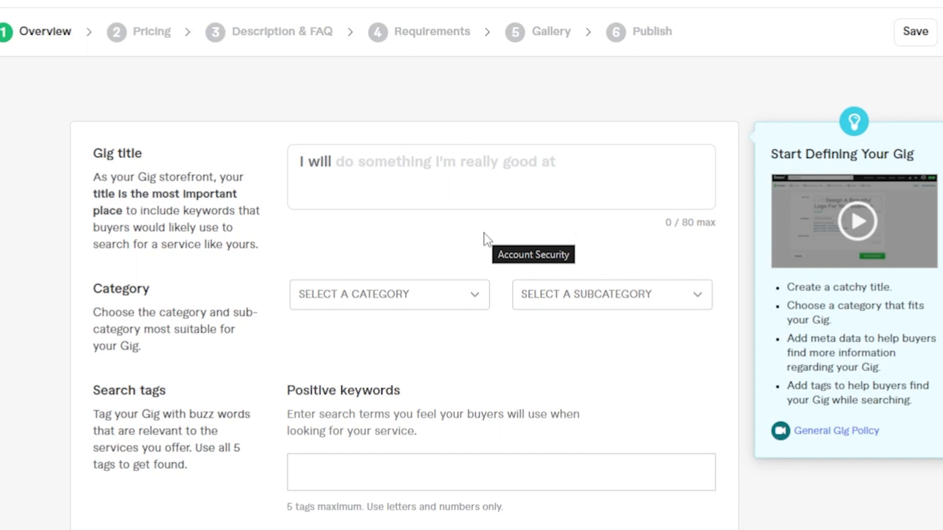
mouse_move(238, 38)
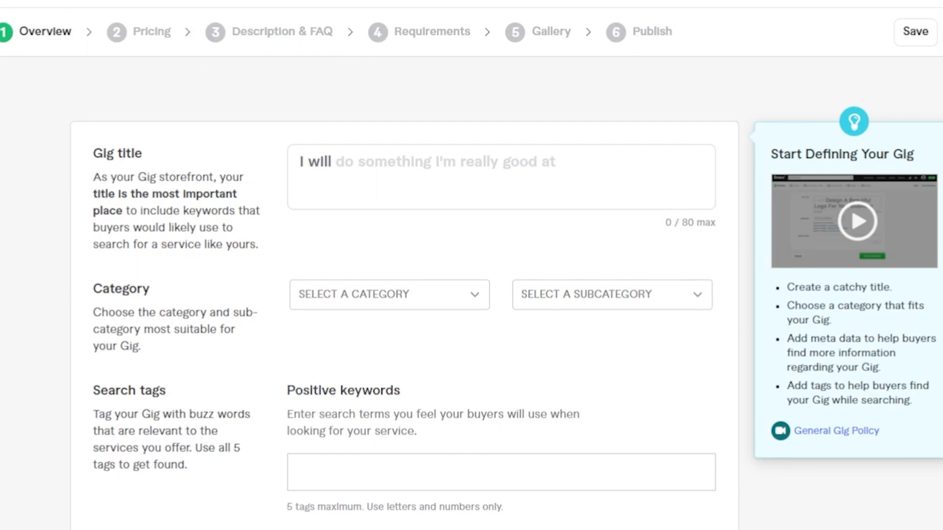
Switch to the seller Dashboard from the profile avatar menu, showing the paused gig
left_click(916, 24)
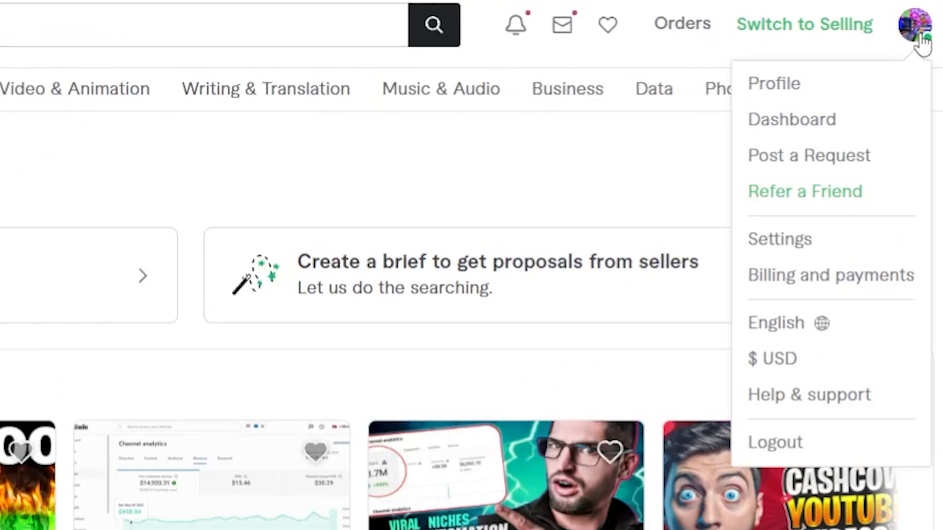
left_click(792, 119)
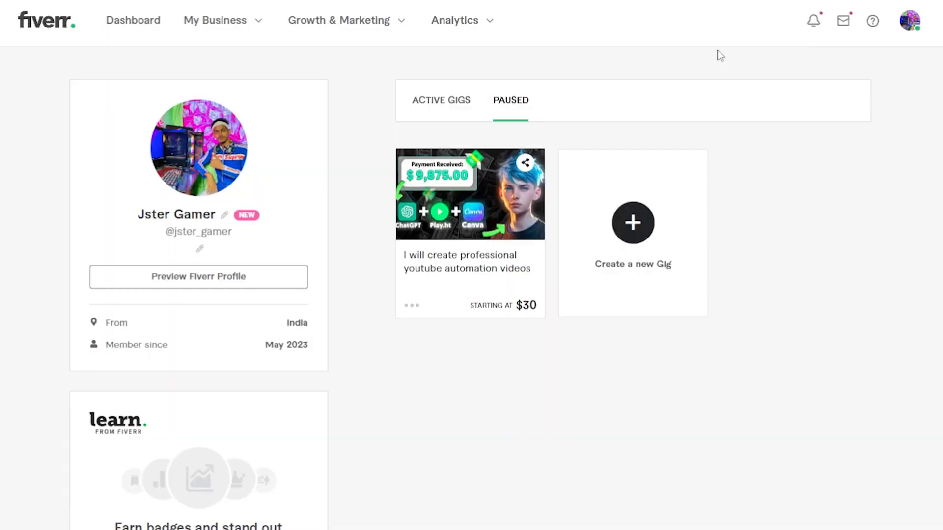
left_click(455, 19)
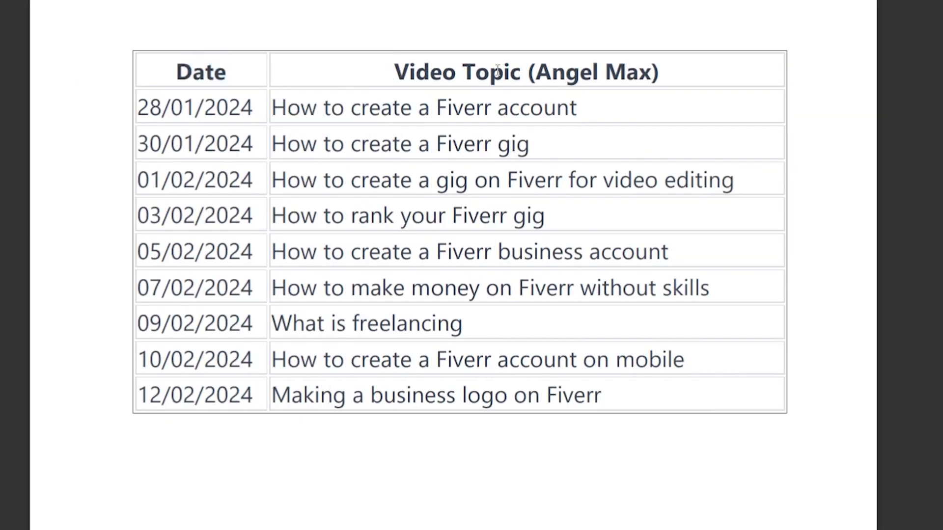
Bring up the Verify Phone Number dialog from Account Security, with India as the country
double_click(526, 72)
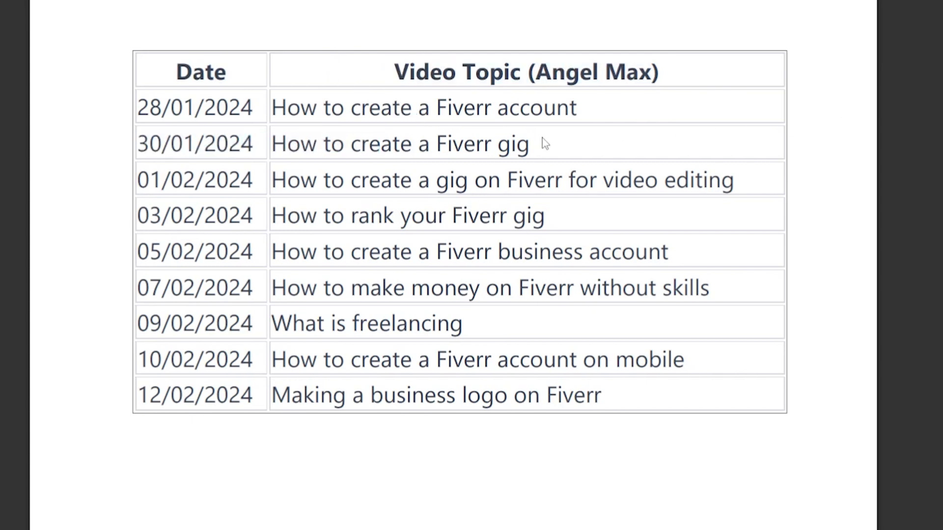
double_click(407, 216)
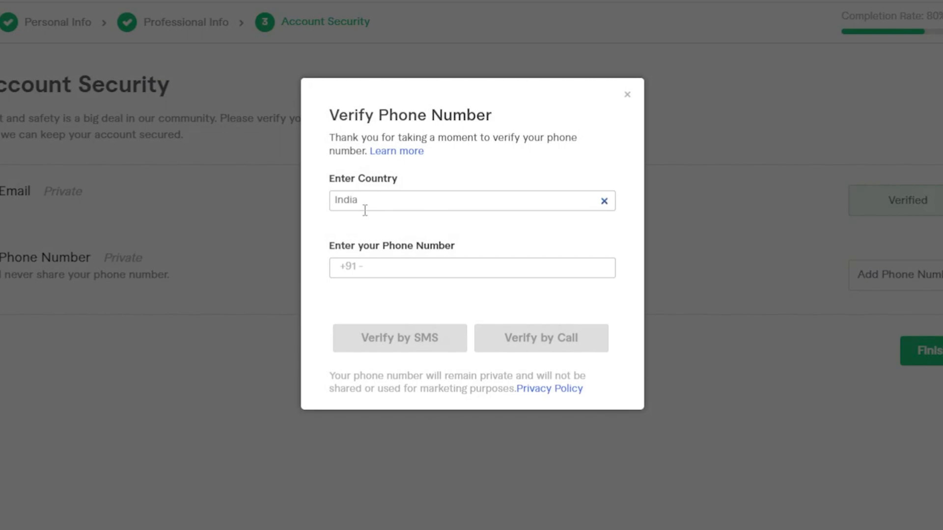
Close the phone dialog and return to the Professional Info form at the empty Personal Website field
left_click(627, 95)
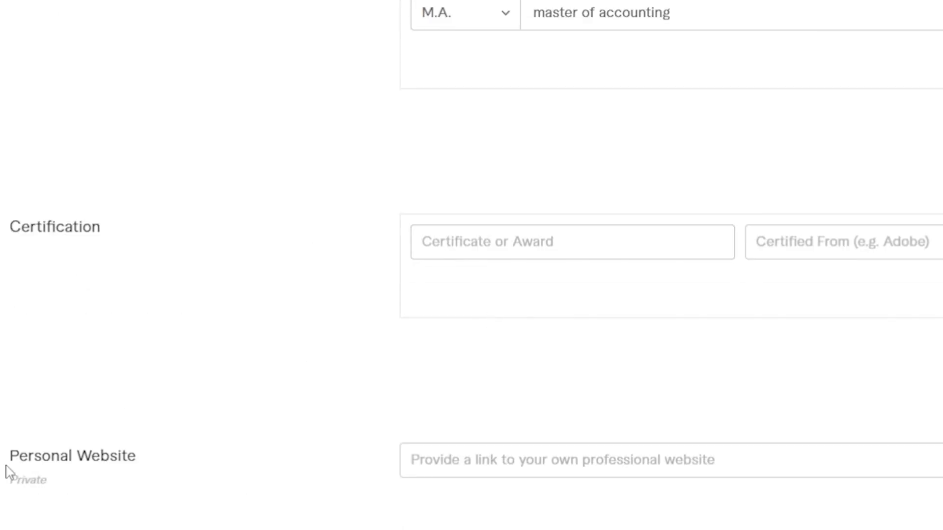
scroll("down", 3)
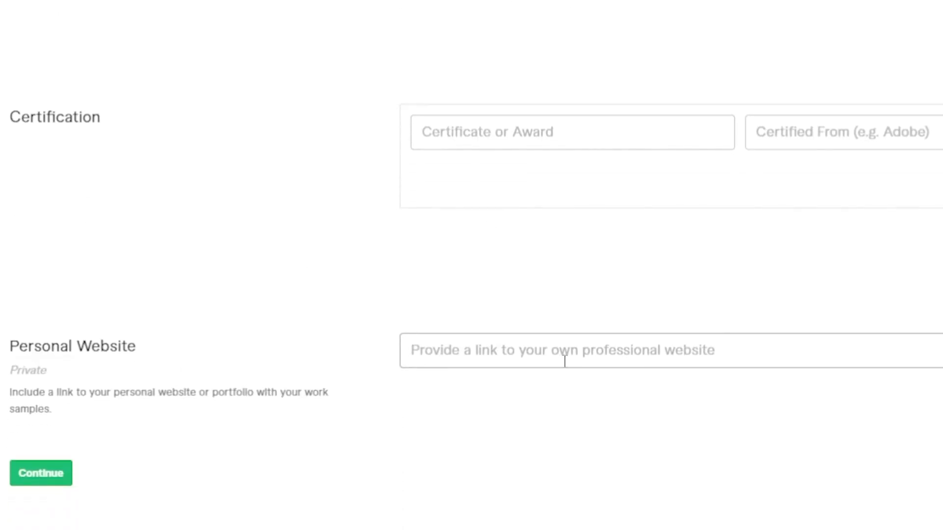